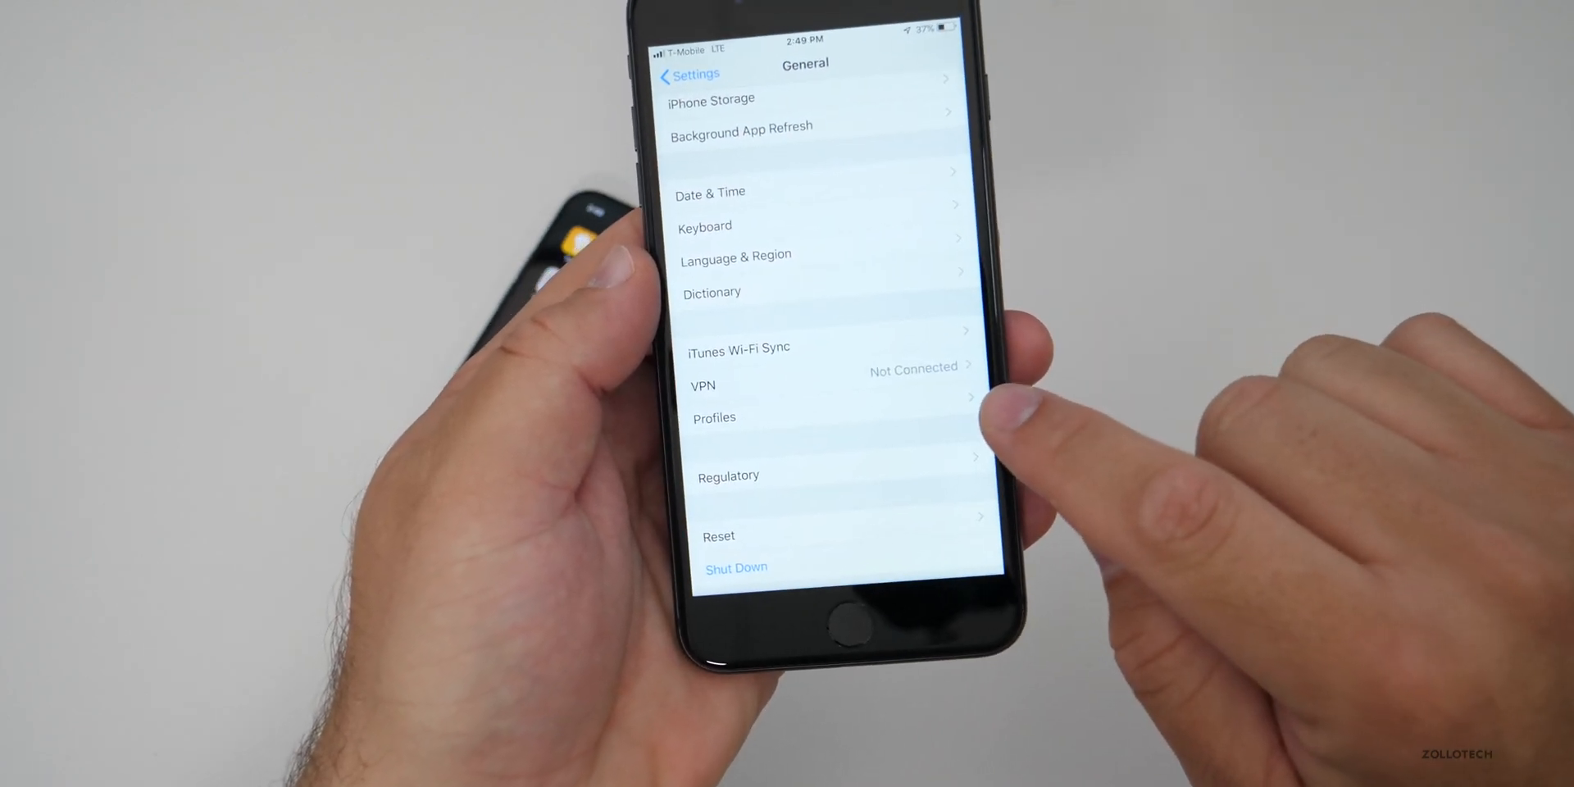
# Open the empty Profiles page in General settings, then bring up Control Center.
pyautogui.click(715, 417)
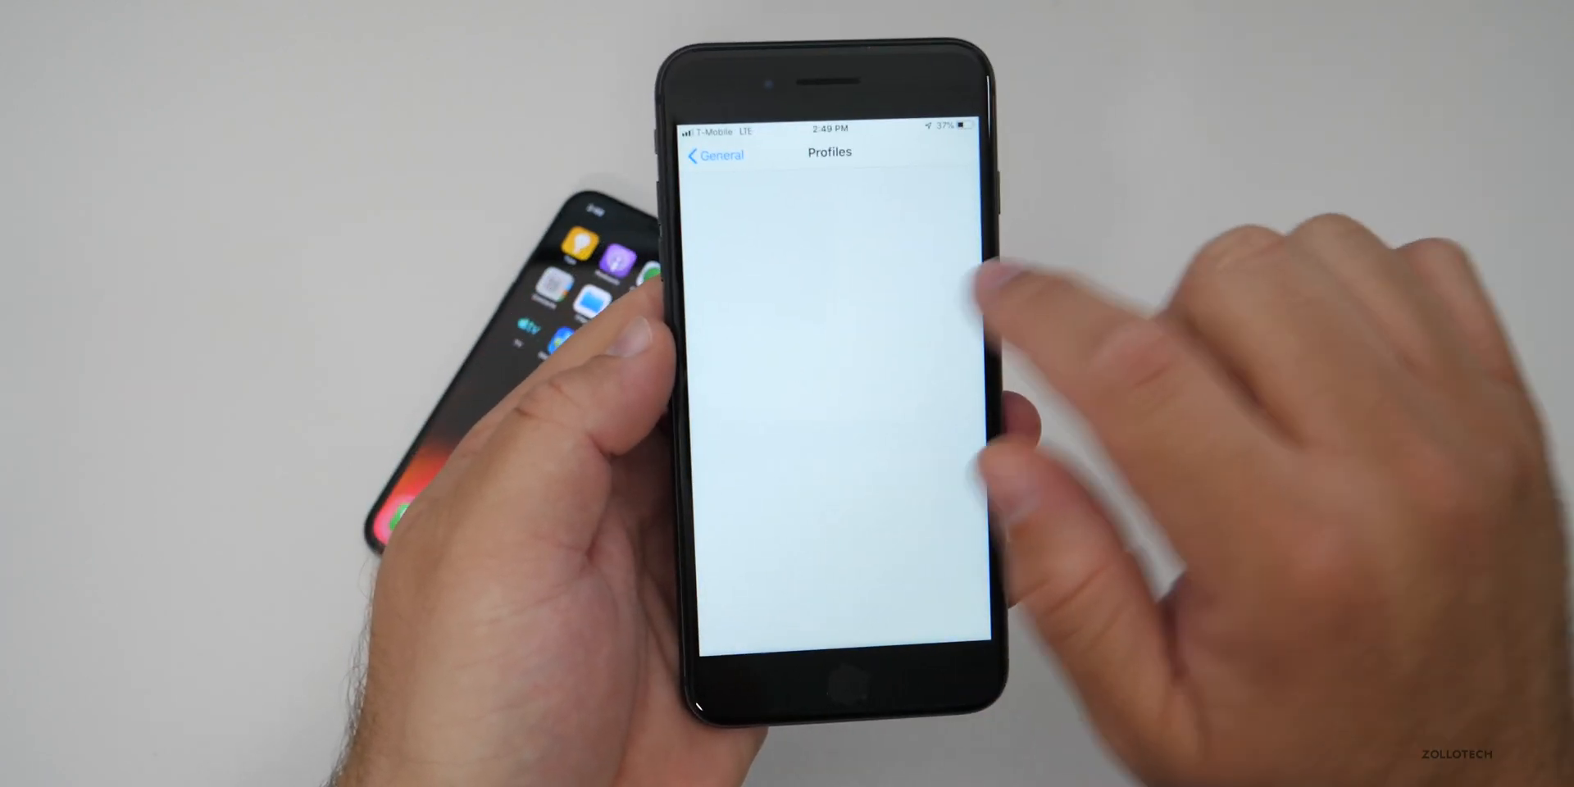
pyautogui.click(848, 667)
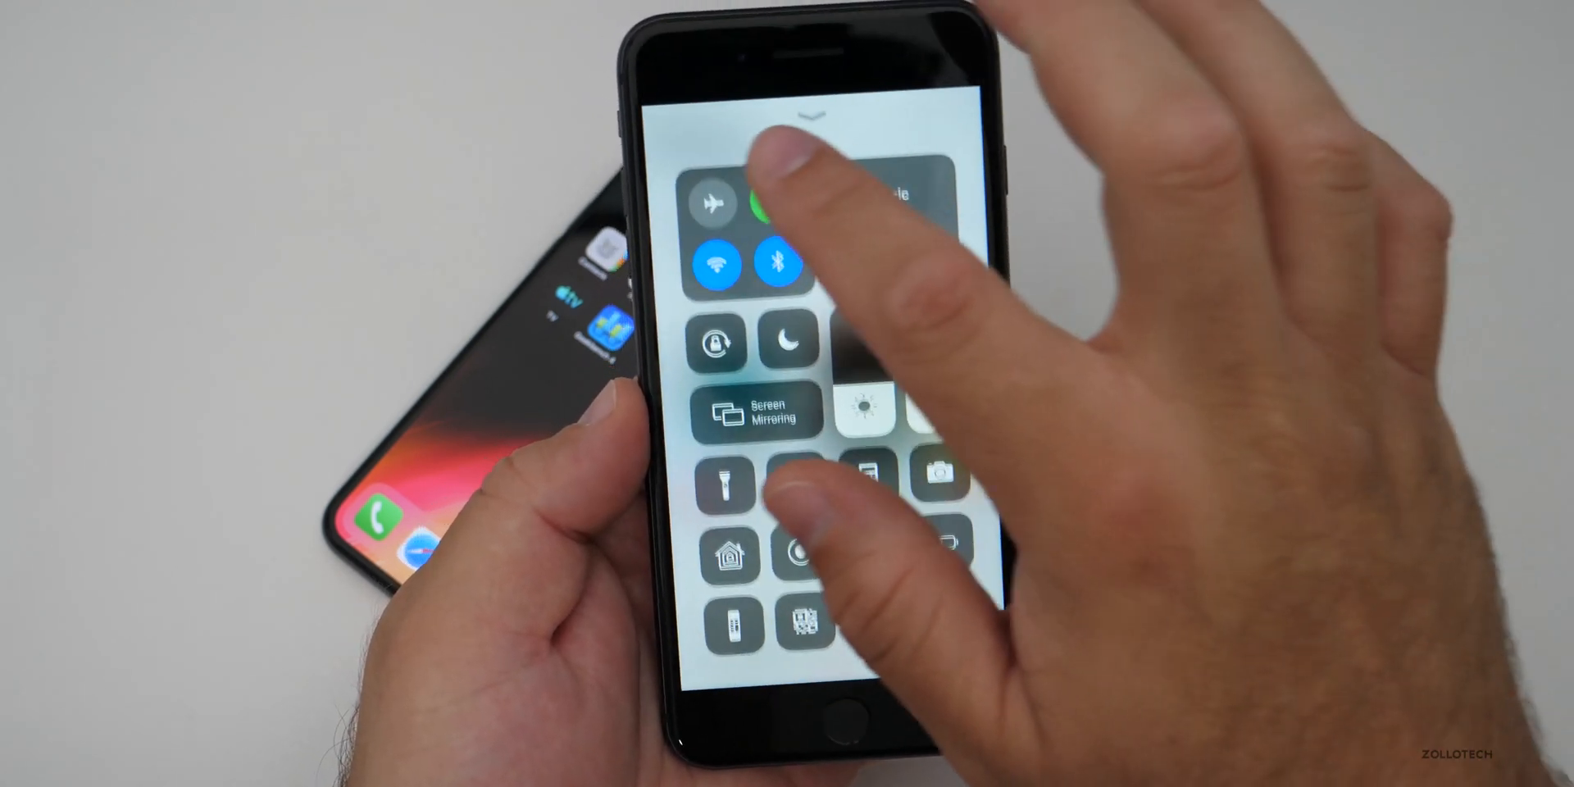
# Enable airplane mode and browse News+ magazines like Popular Science and Popular Mechanics.
pyautogui.click(716, 206)
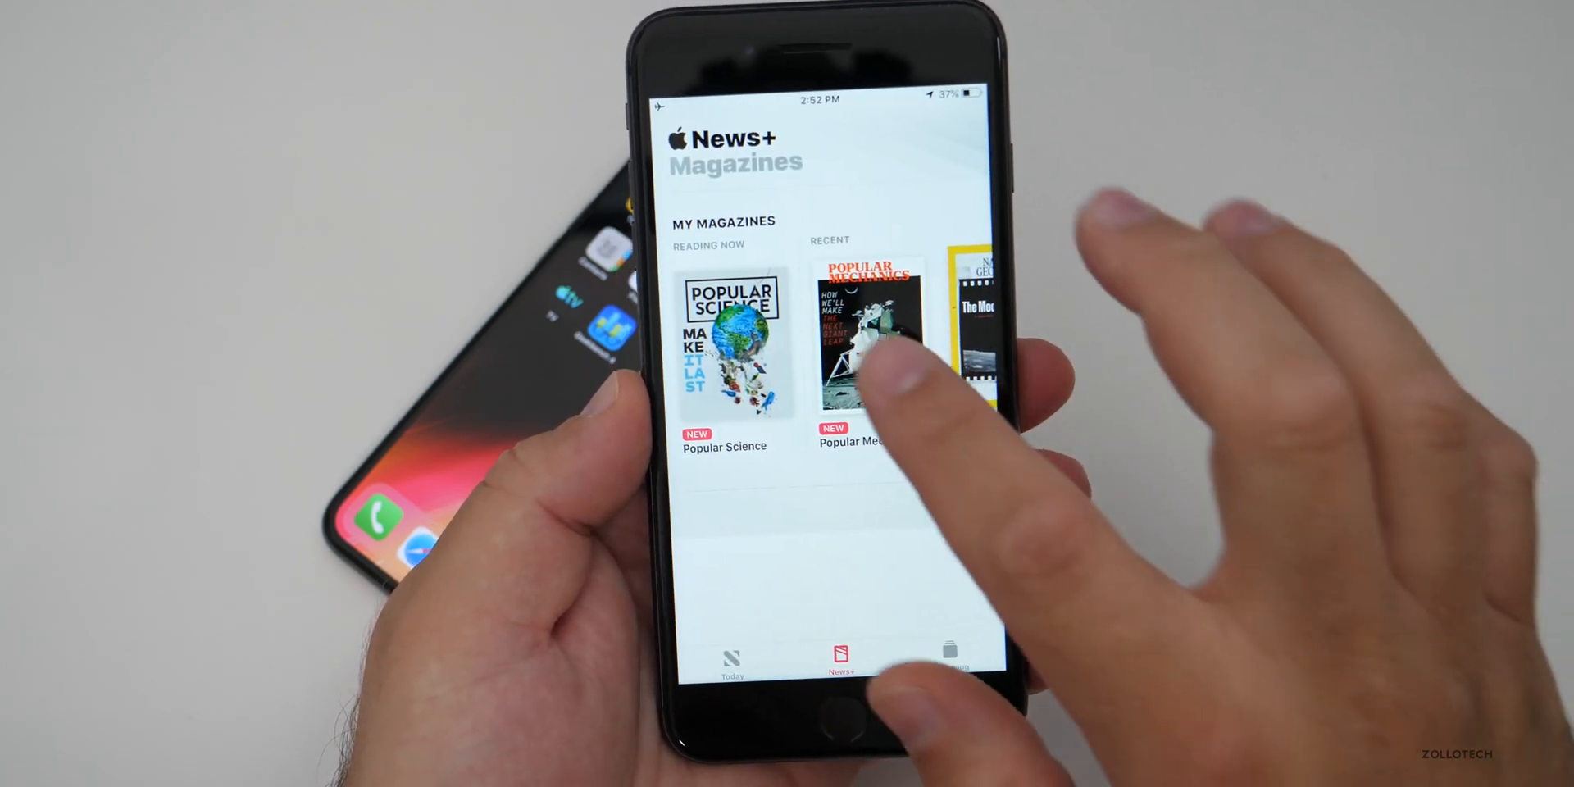
pyautogui.click(866, 346)
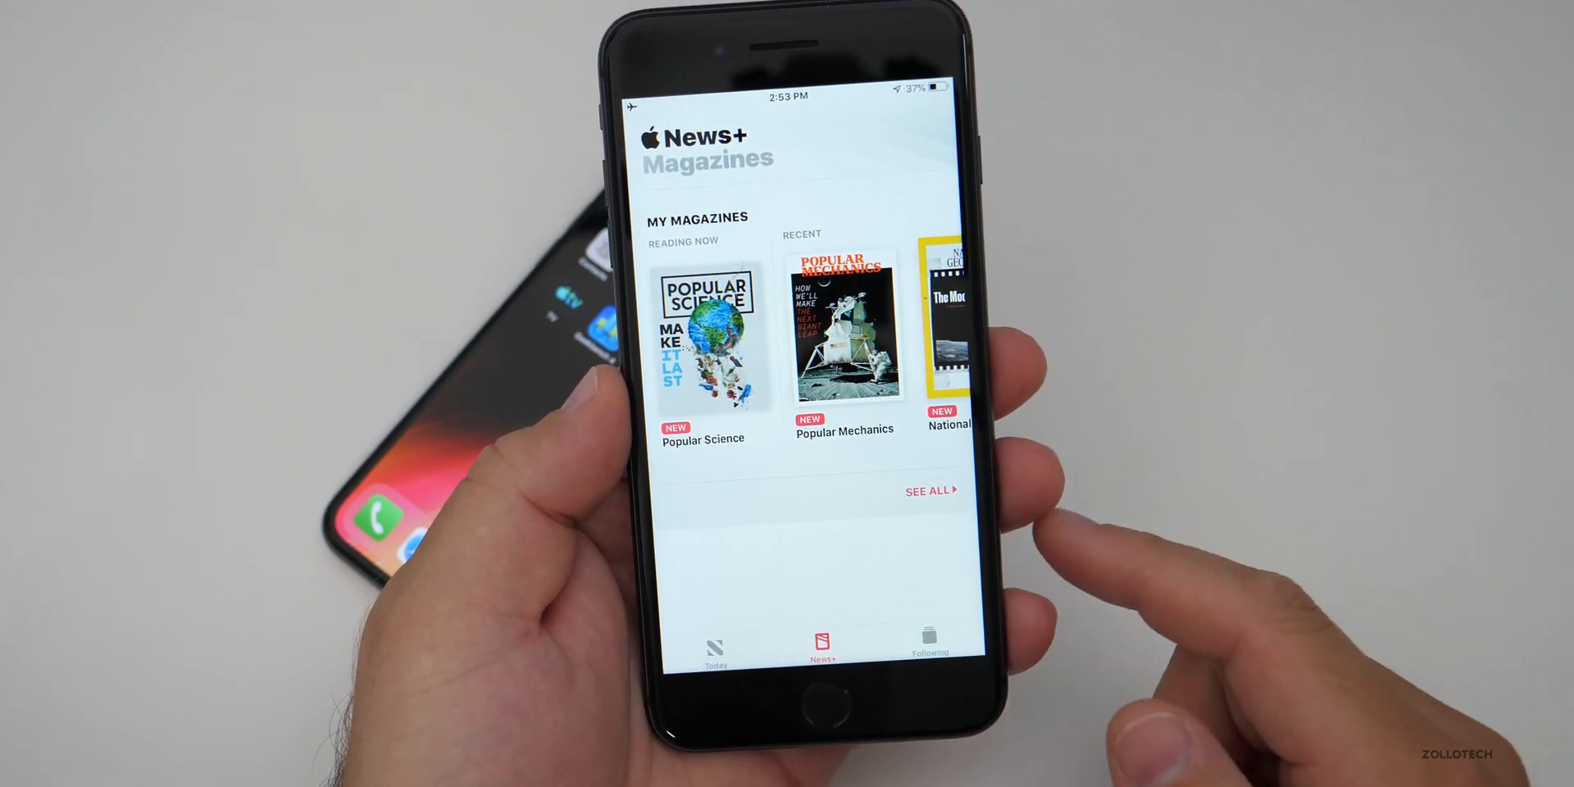
pyautogui.click(924, 491)
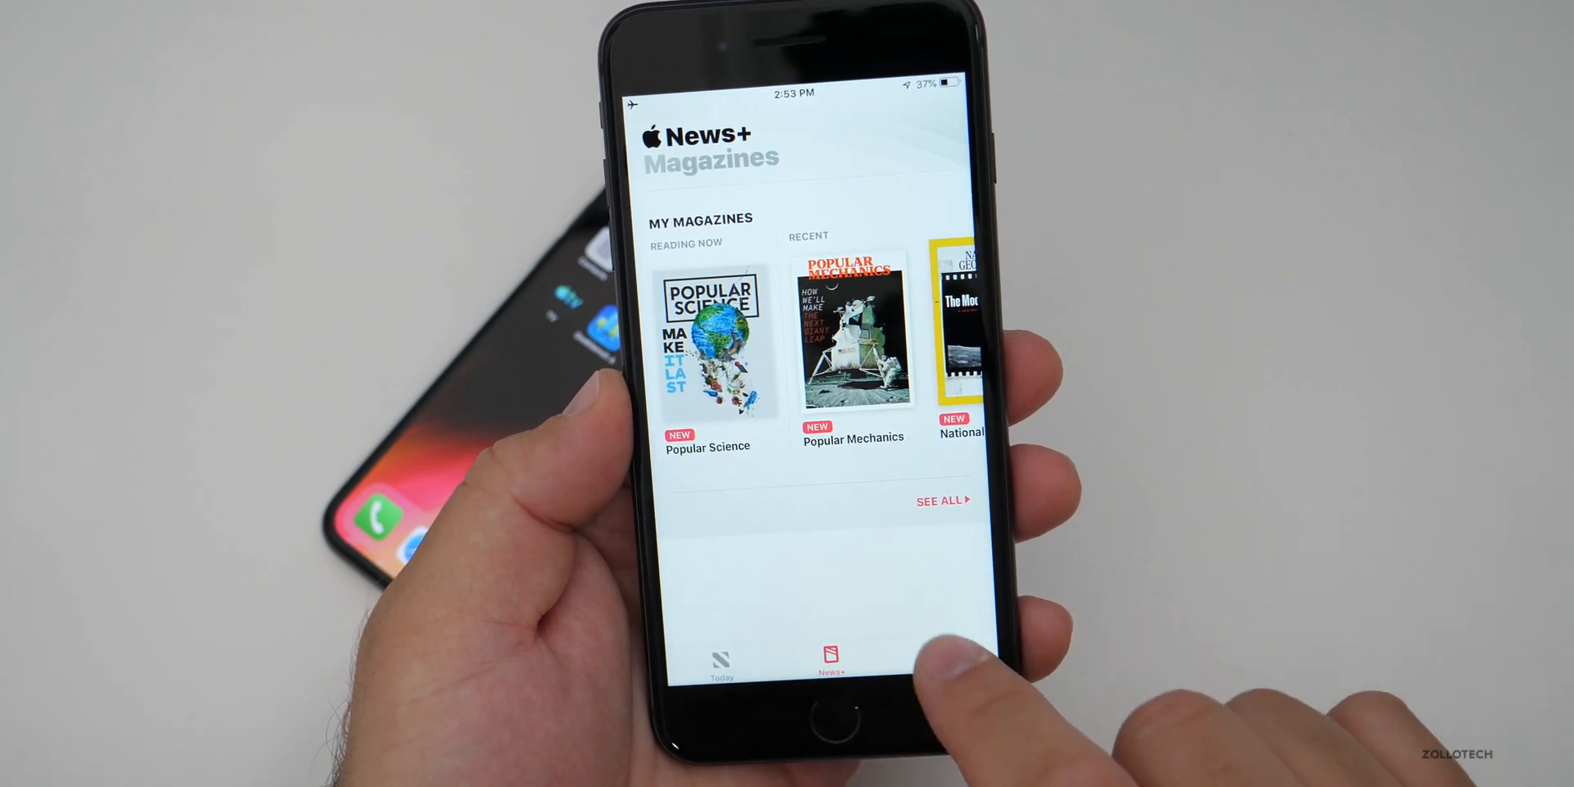
# Check the empty reading history under Following, then view the Today feed with No Stories.
pyautogui.click(934, 661)
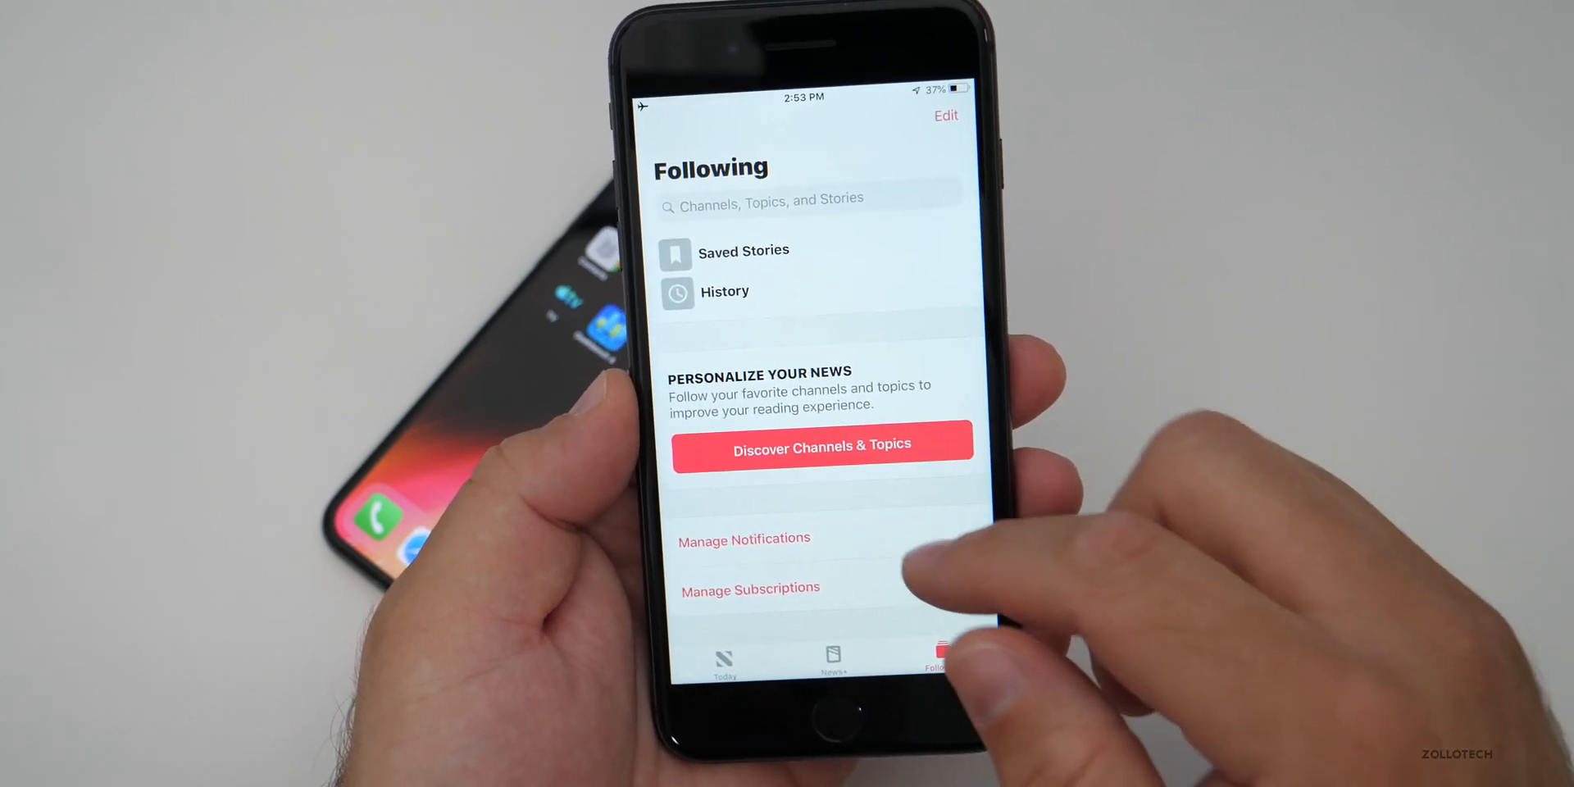
pyautogui.click(723, 291)
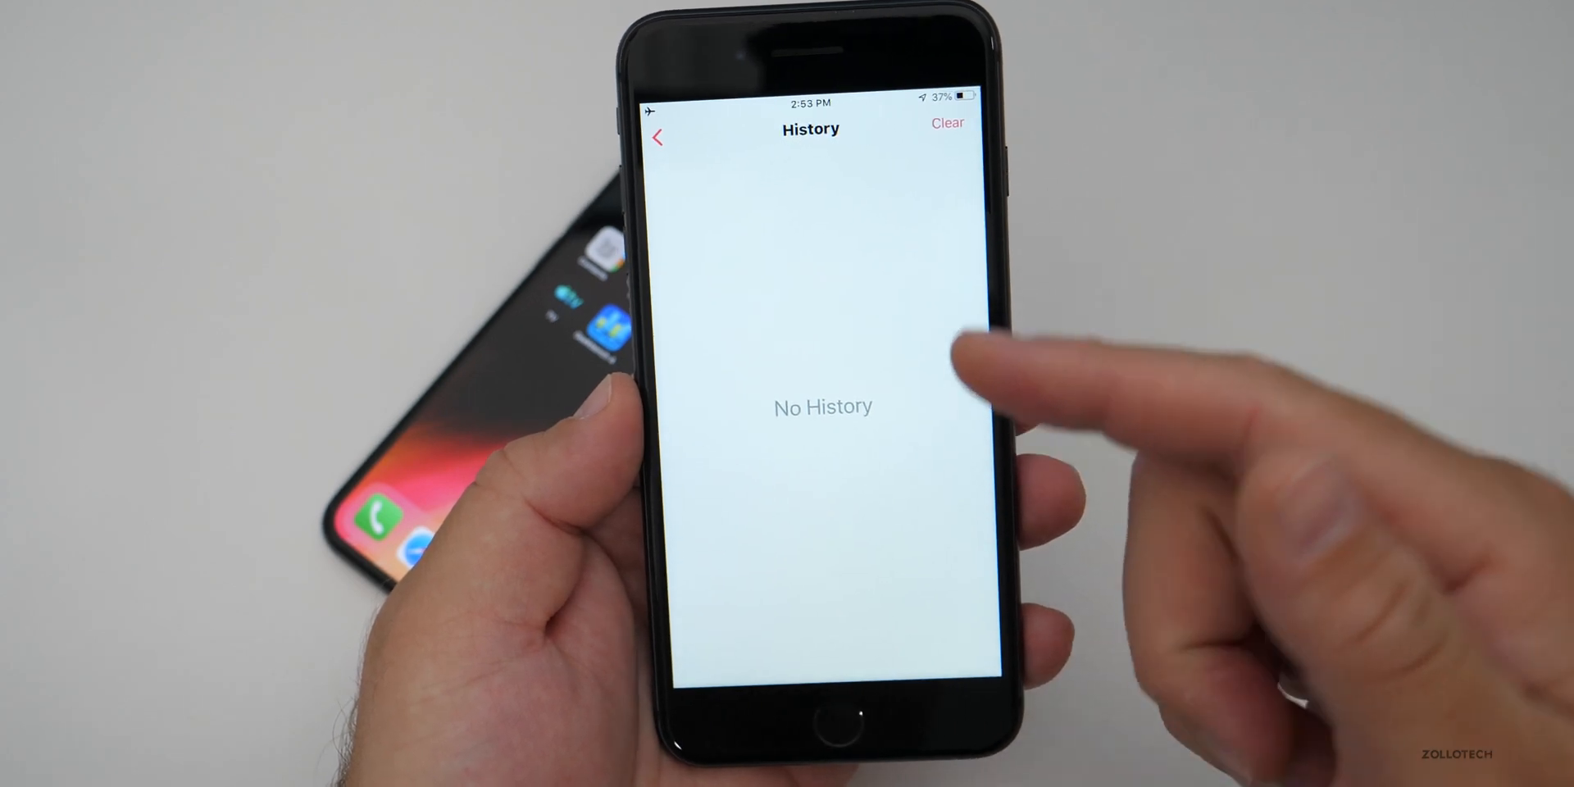
pyautogui.click(945, 122)
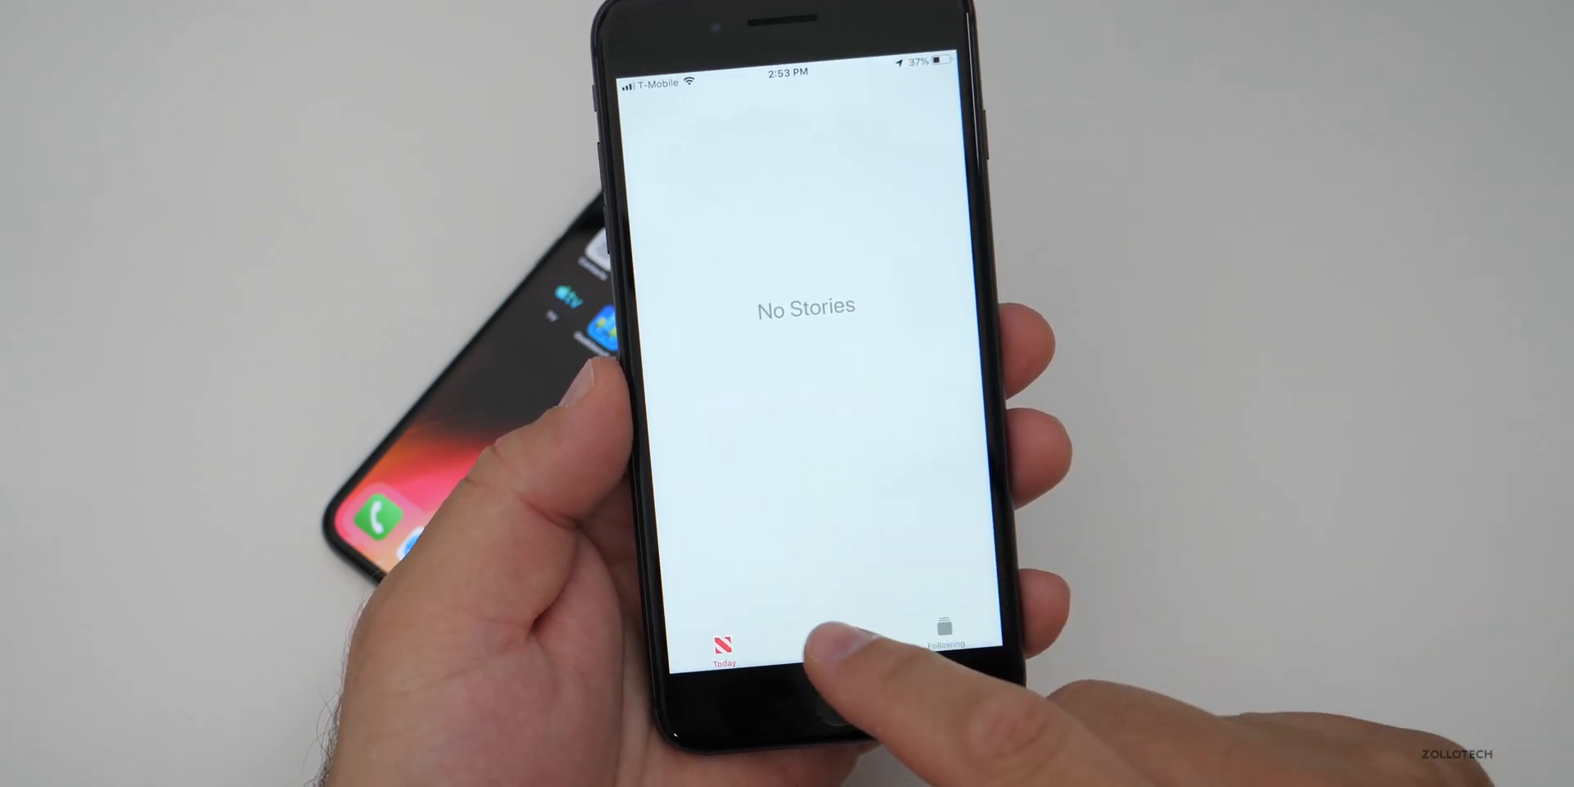
pyautogui.click(844, 648)
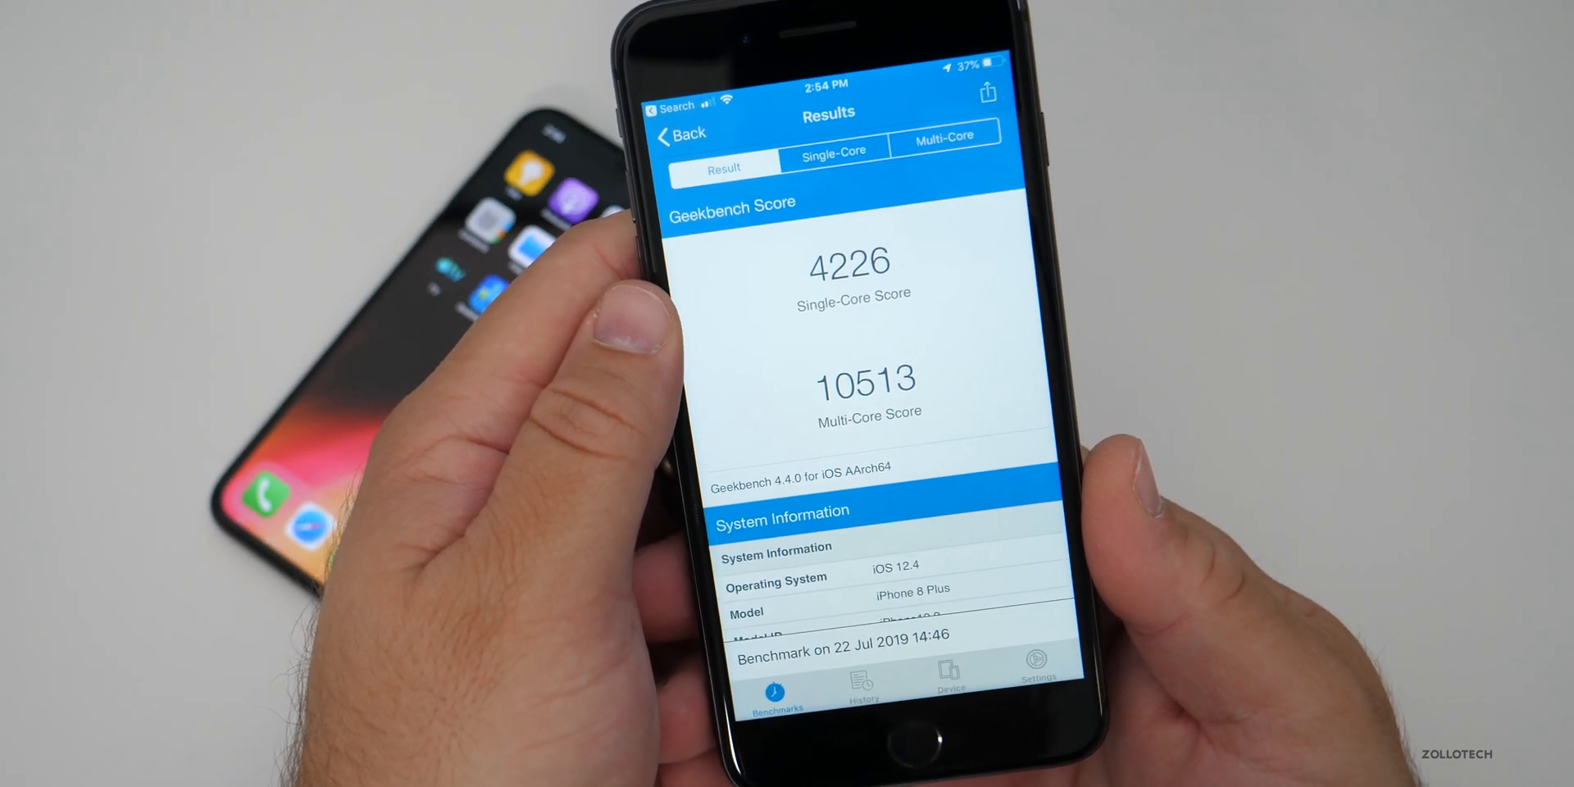
# View the earlier 4785 single-core and 11326 multi-core result, then go home.
pyautogui.click(862, 673)
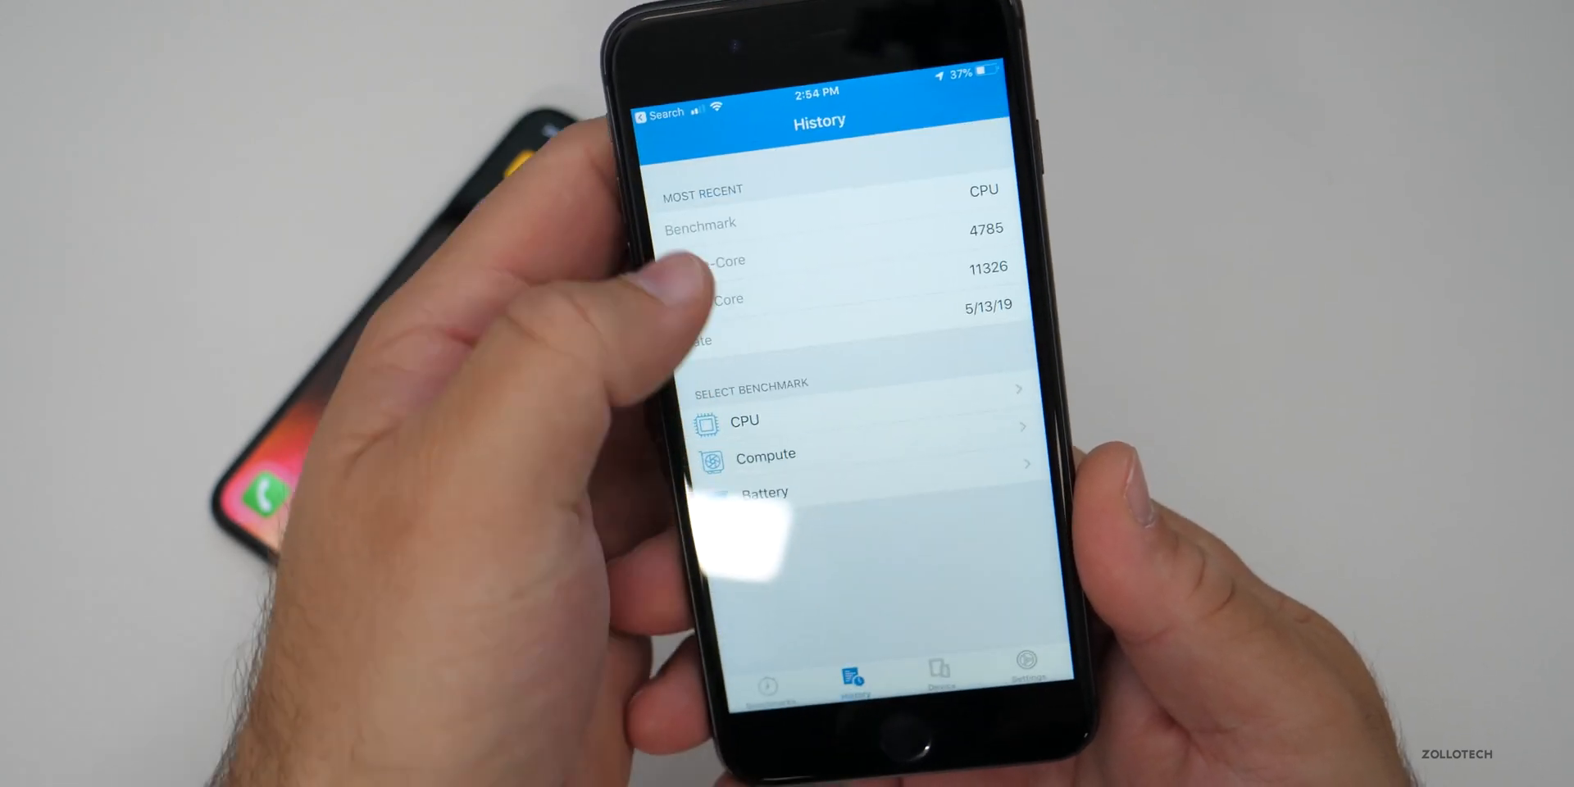
pyautogui.click(744, 420)
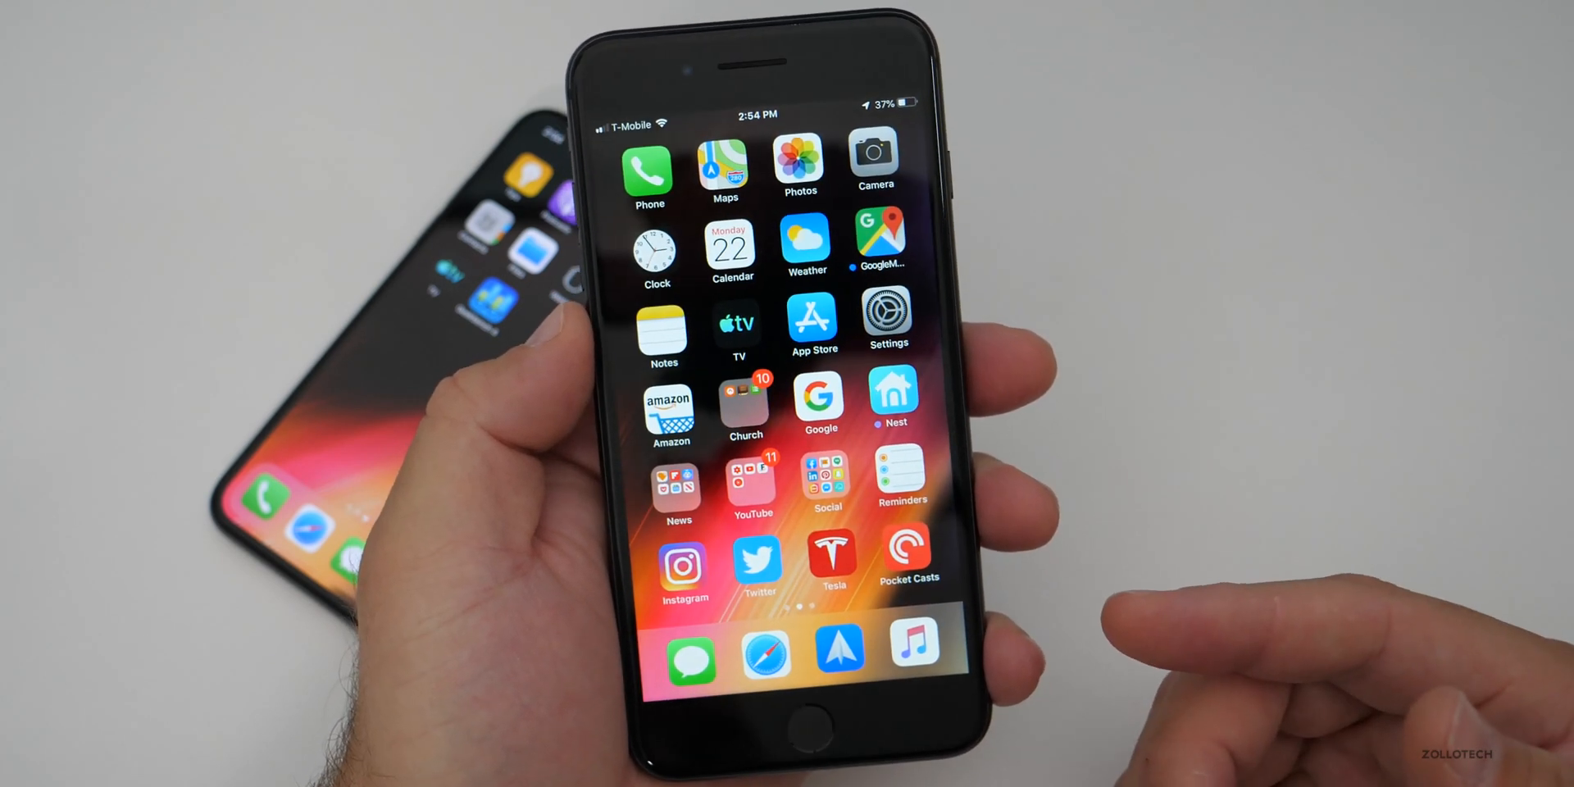
# Show Last 10 Days battery usage and activity charts in Settings > Battery.
pyautogui.click(887, 312)
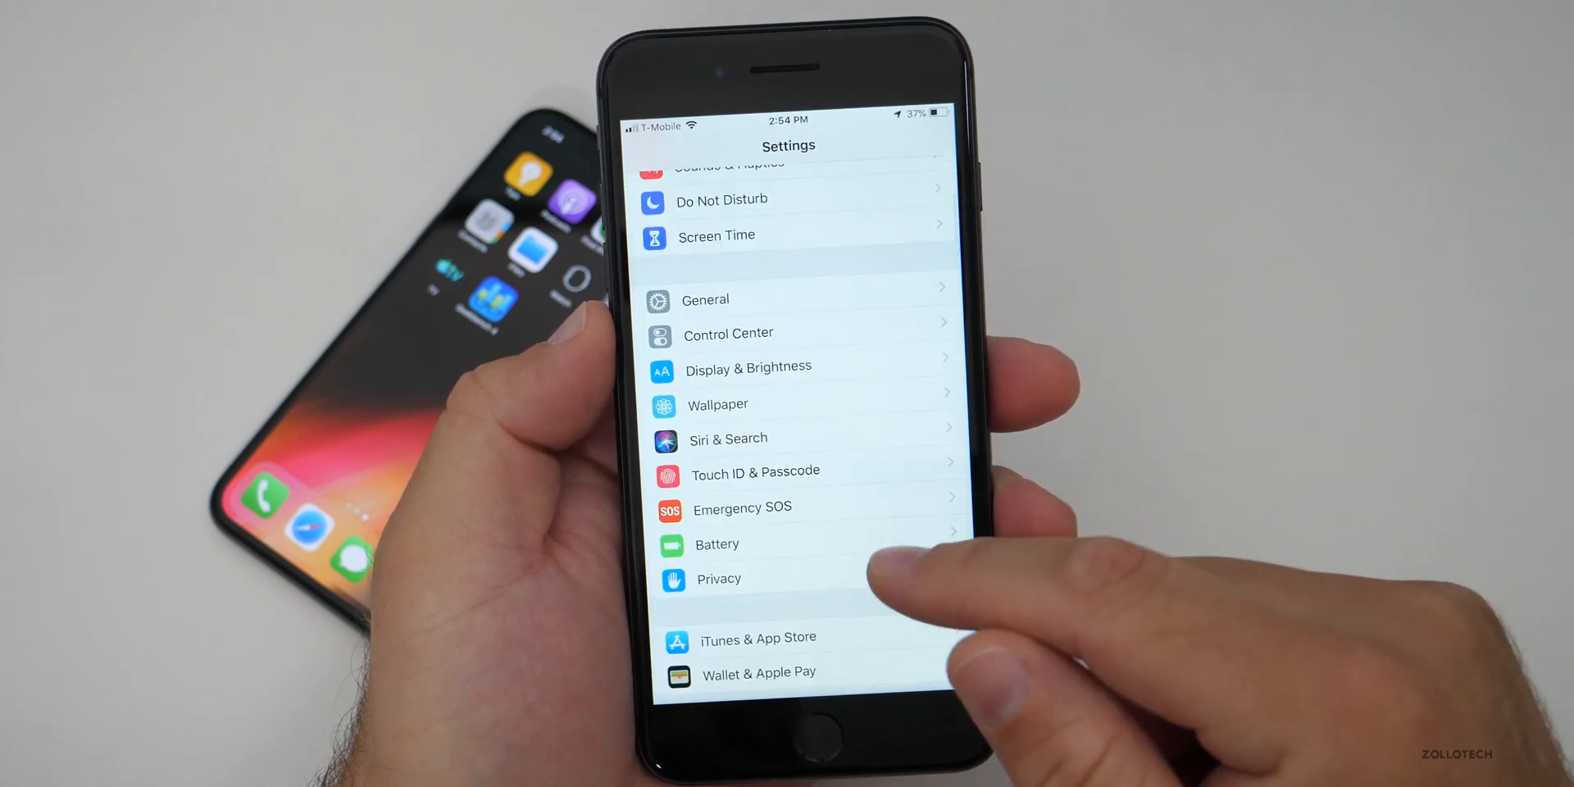
pyautogui.click(717, 544)
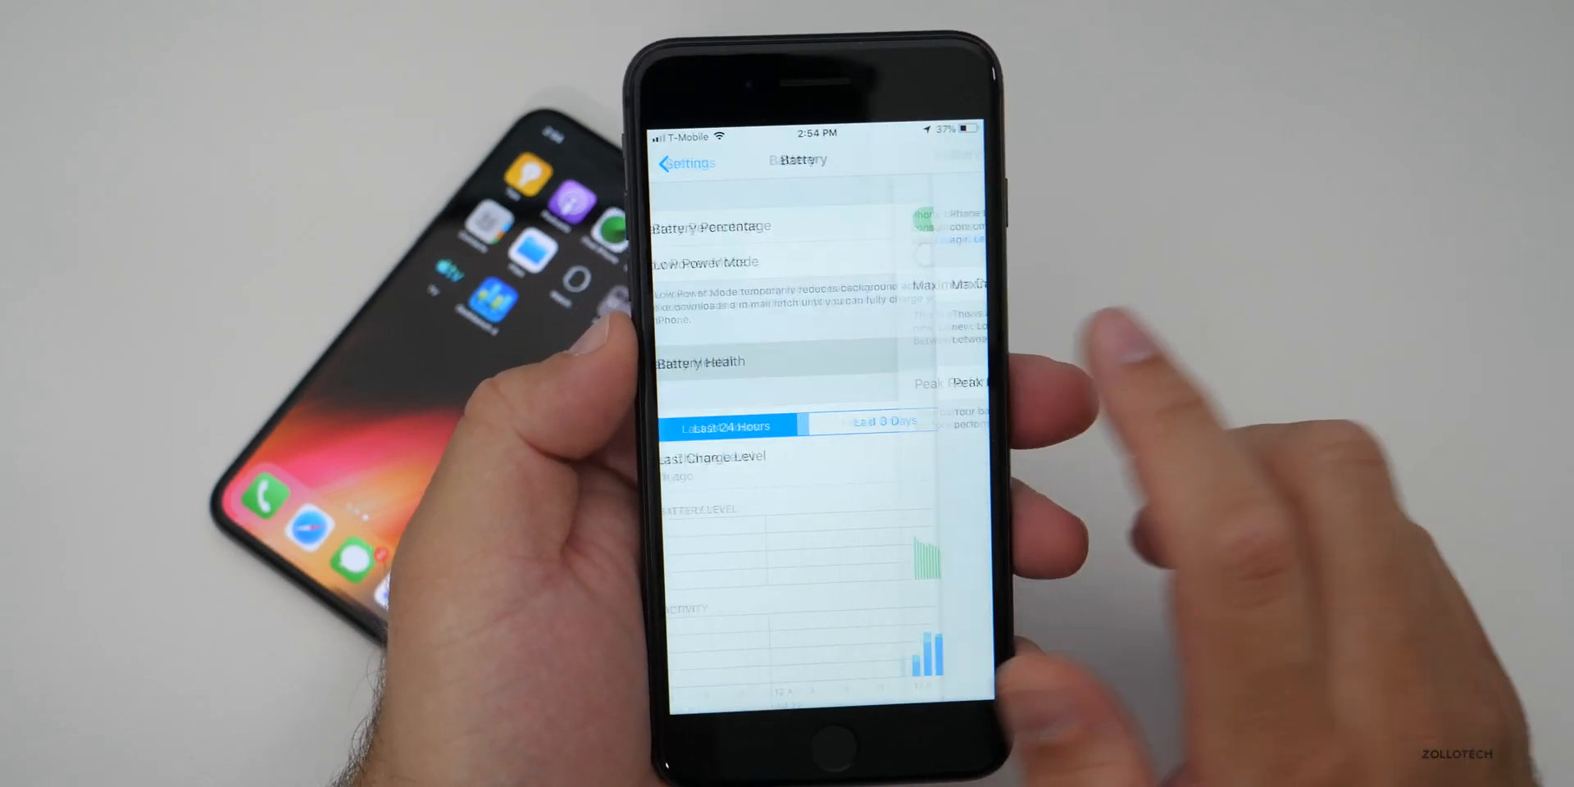
pyautogui.click(702, 362)
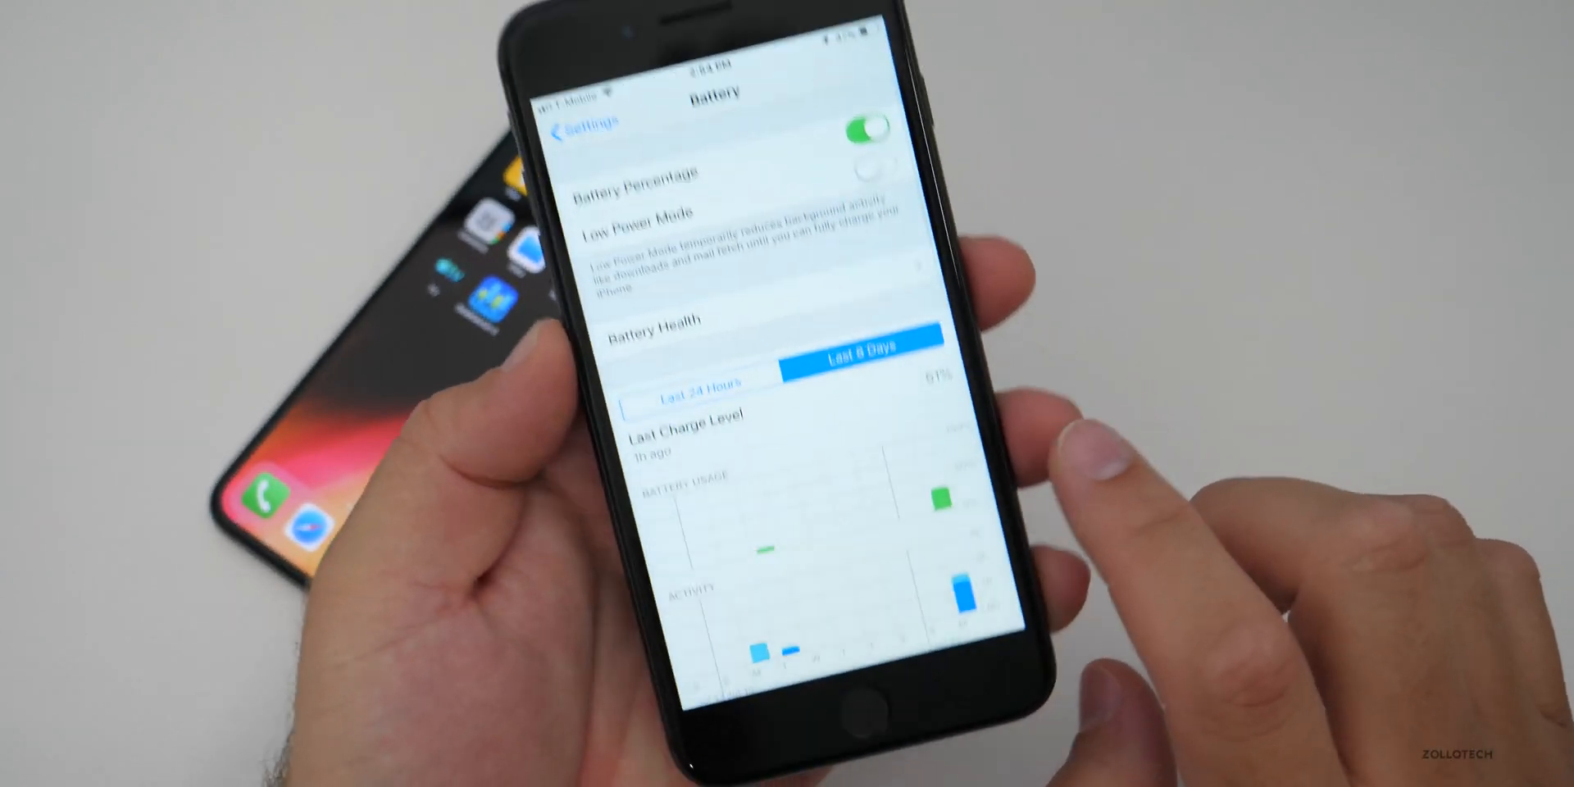
pyautogui.scroll(-3)
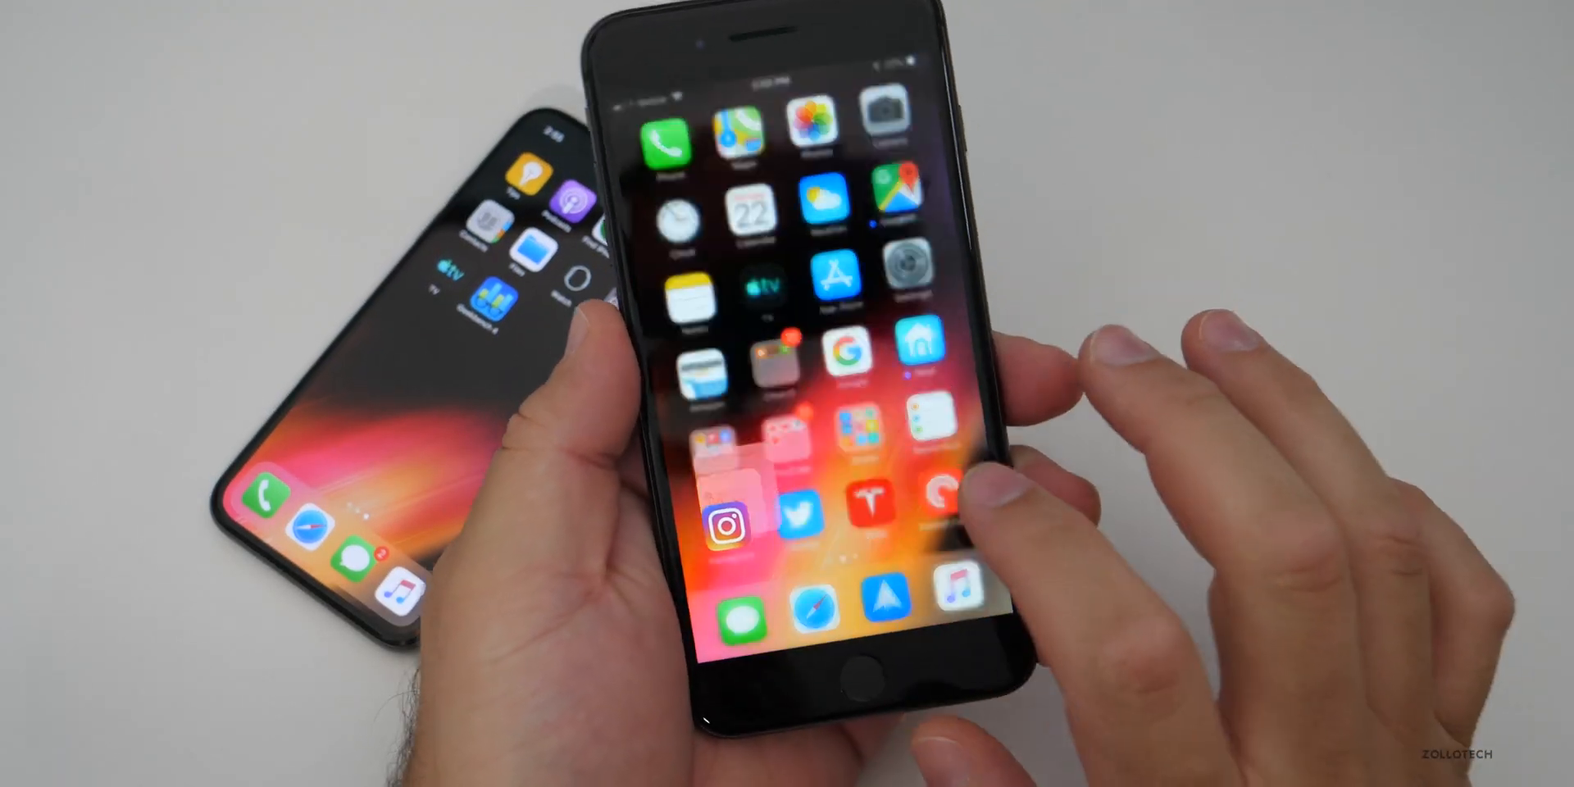
# Launch Music and scroll through the albums in the Library.
pyautogui.click(798, 518)
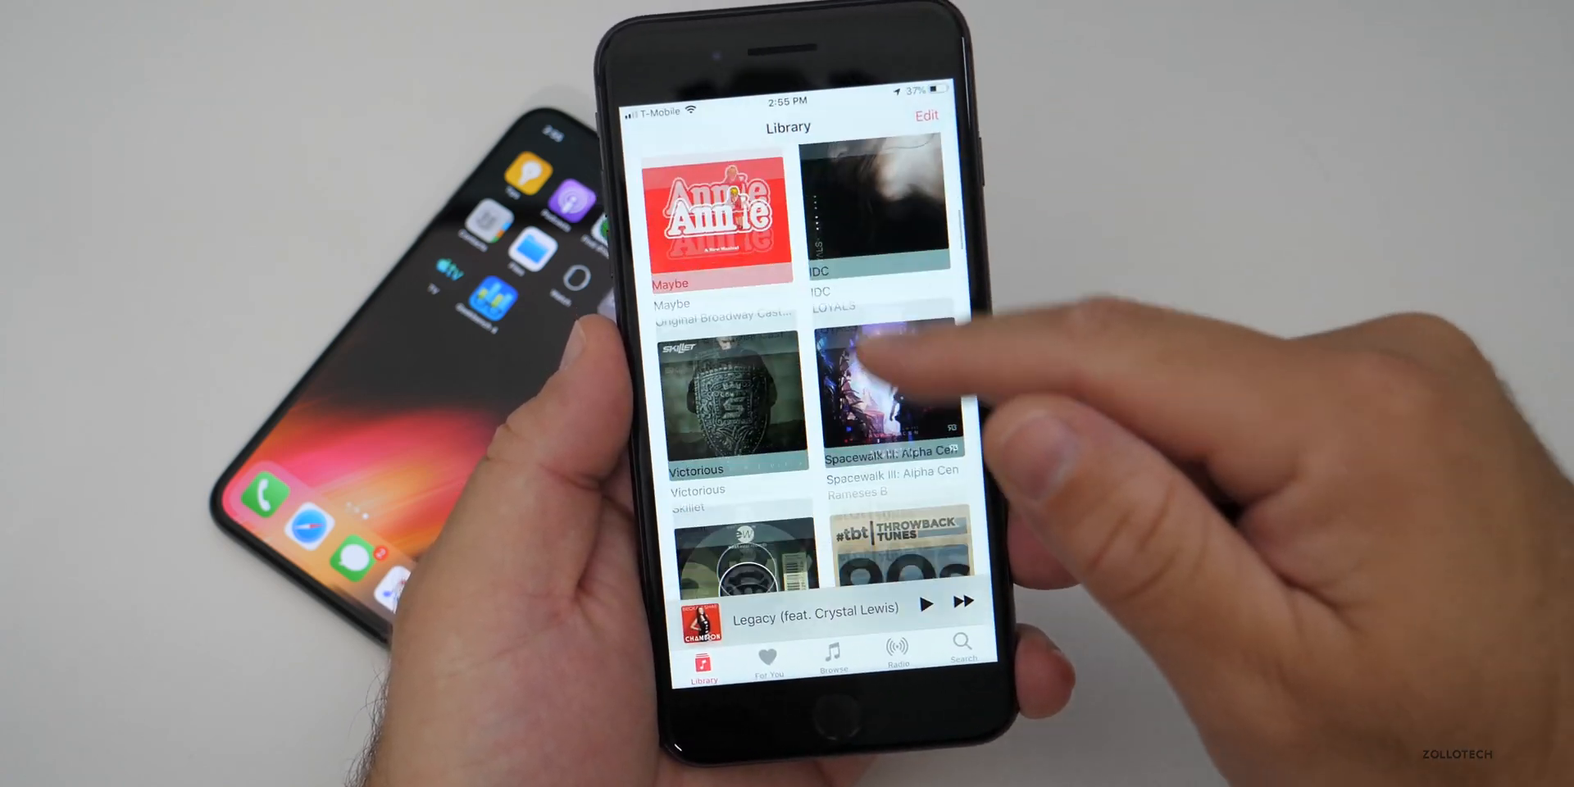
pyautogui.scroll(-3)
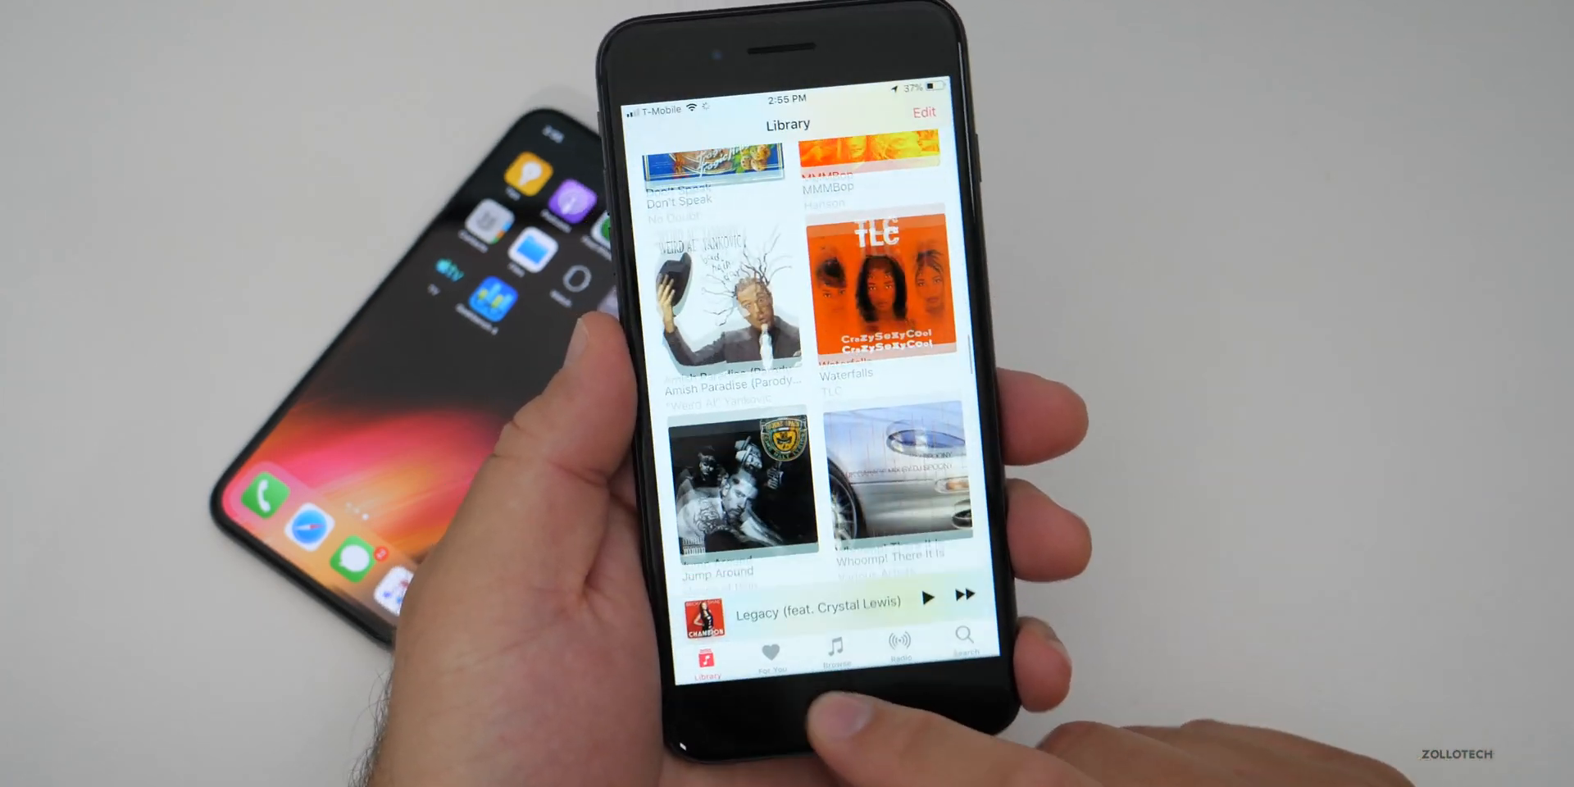